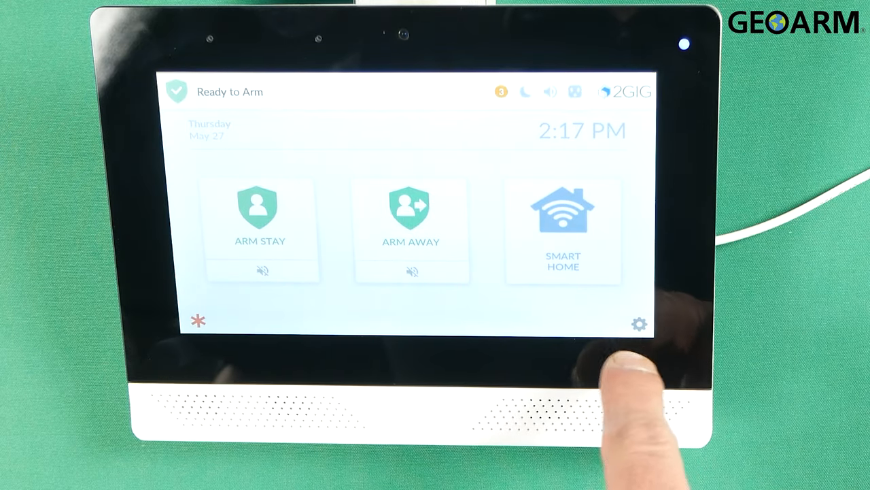
# Enter the installer access code in settings and open the Installer Toolbox menu.
pyautogui.click(639, 323)
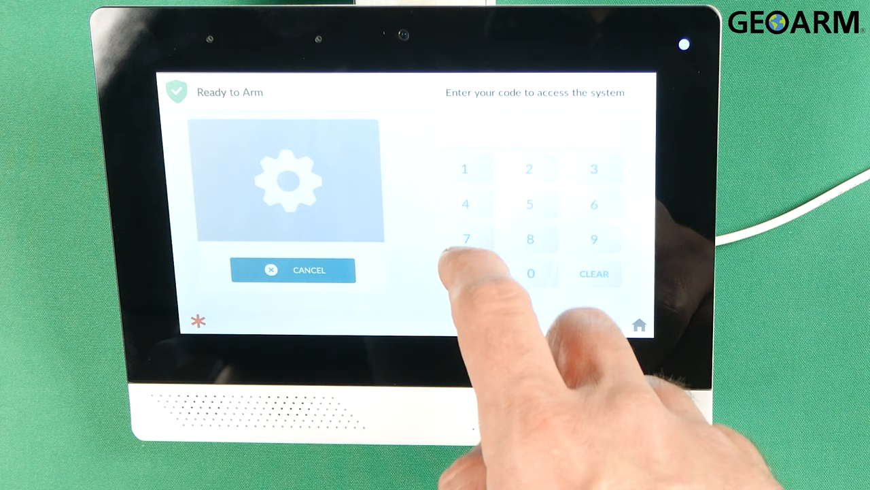
pyautogui.click(466, 239)
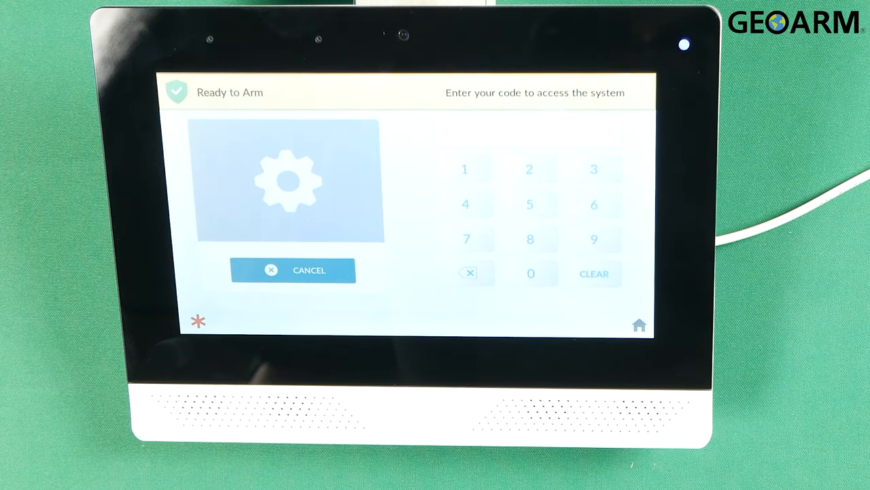
pyautogui.click(529, 204)
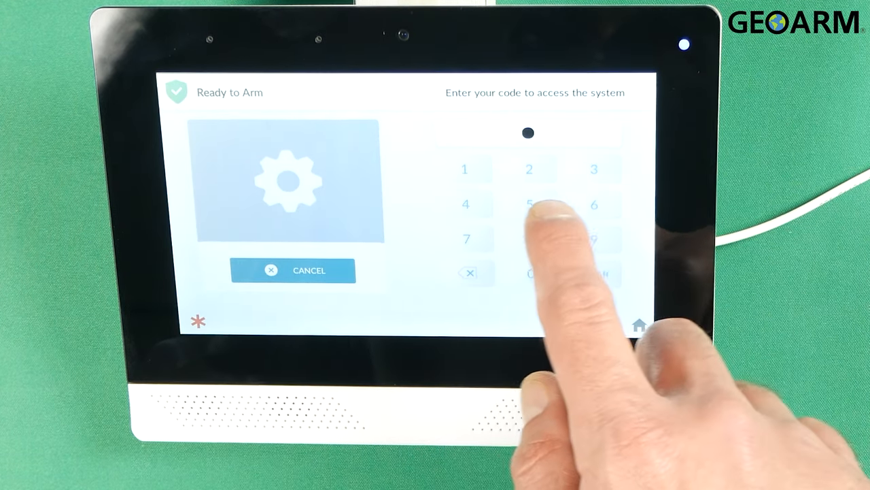
pyautogui.click(530, 205)
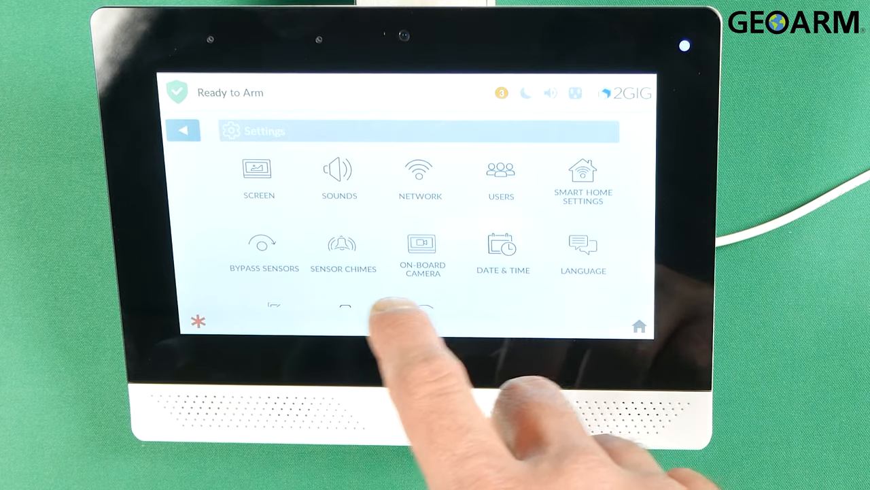
pyautogui.scroll(-3)
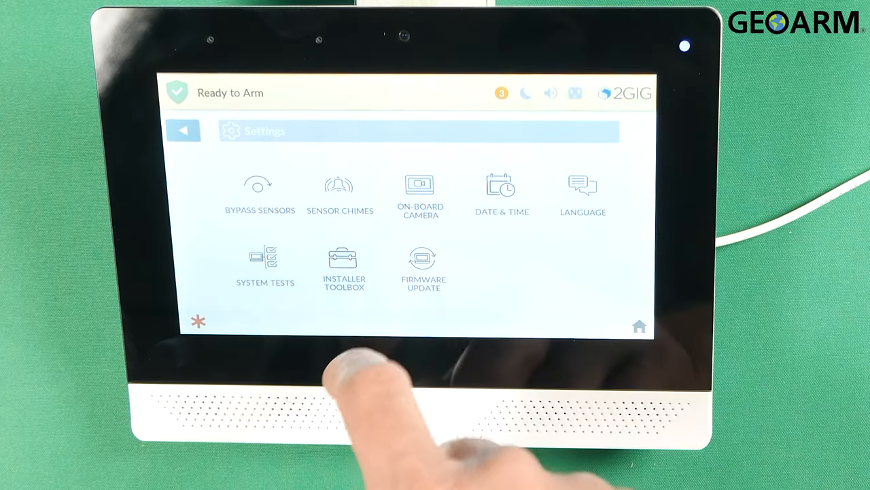
pyautogui.click(344, 265)
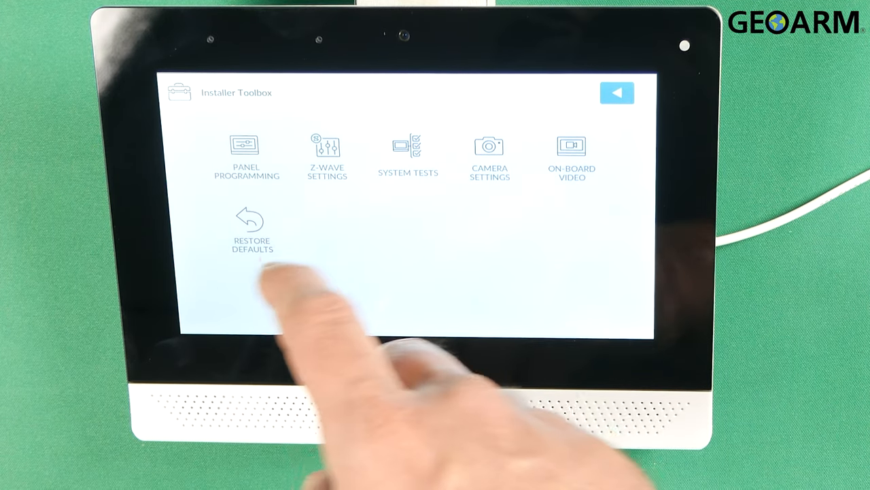
# Go to Panel Programming and open Wireless Zones, landing on unused Zone 001.
pyautogui.click(244, 150)
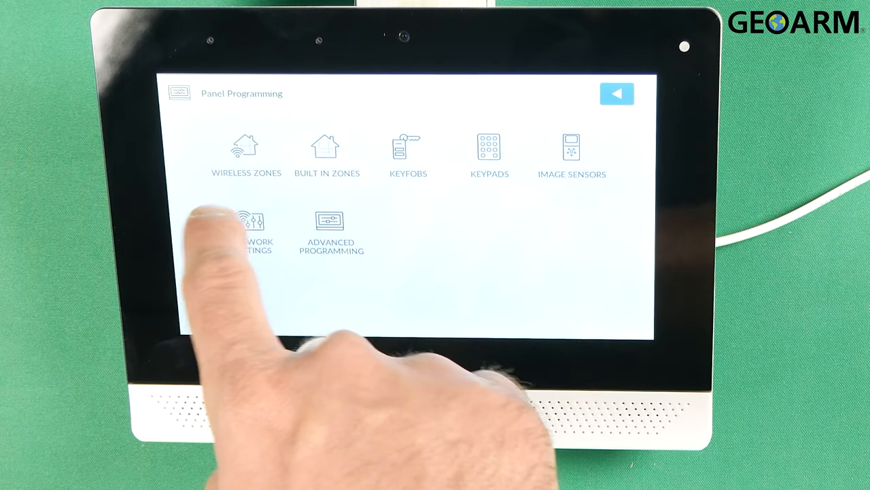
pyautogui.click(246, 147)
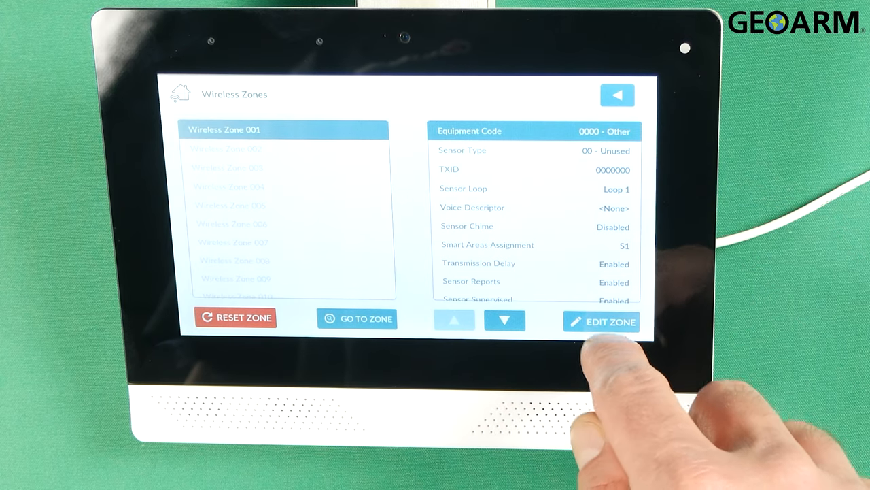
# Edit Wireless Zone 001 and choose equipment code 2065 eSeries Flood Sensor.
pyautogui.click(601, 321)
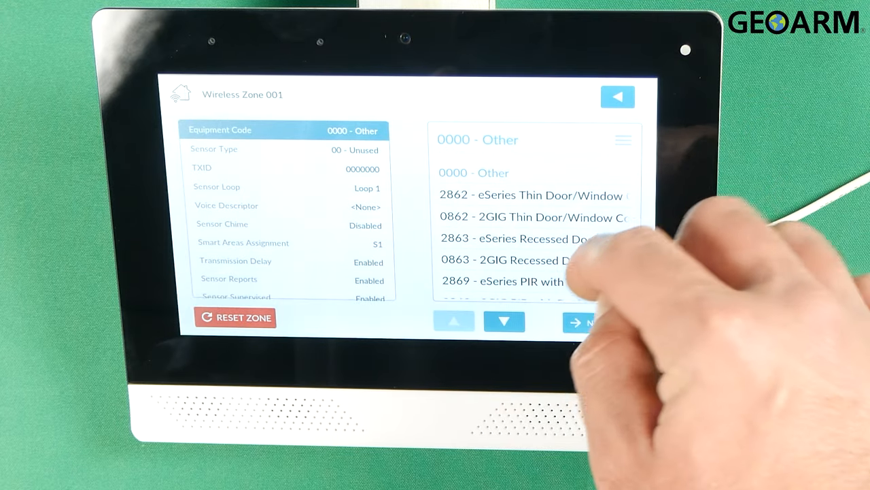
pyautogui.click(504, 321)
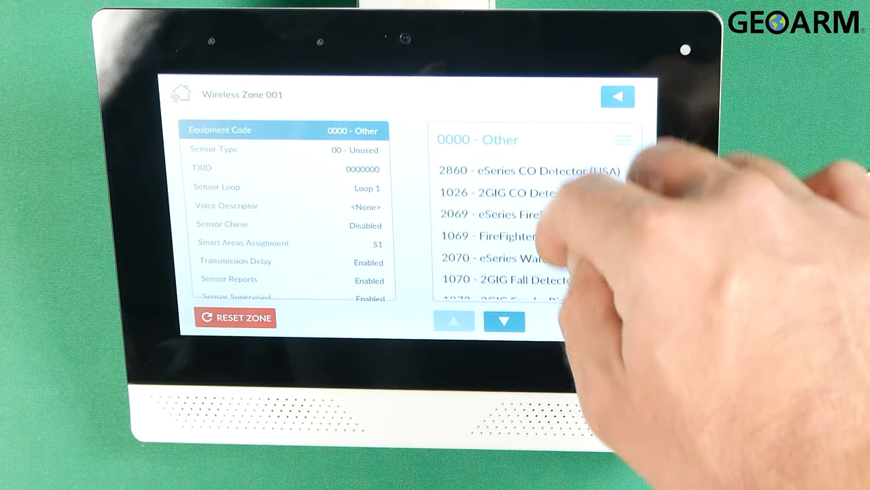
pyautogui.click(505, 321)
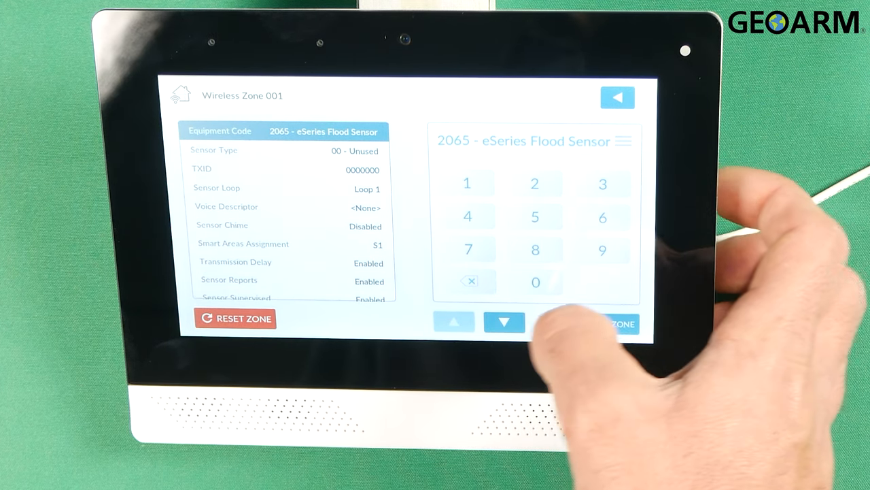
# Set sensor type to 08 24-Hour Auxiliary Alarm and reach Water equipment type.
pyautogui.click(504, 321)
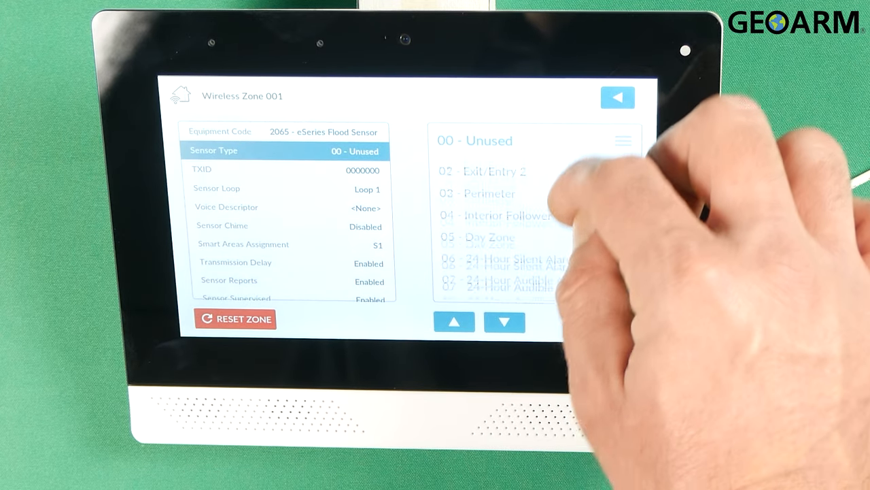
pyautogui.click(503, 322)
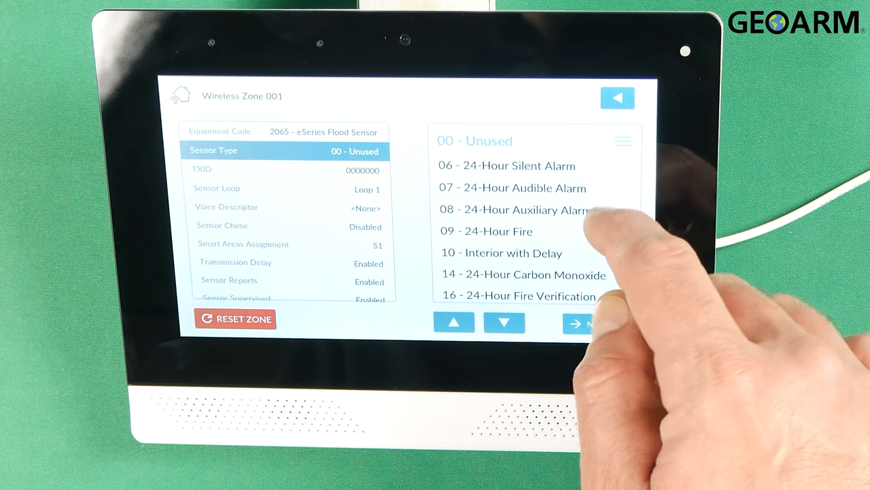
pyautogui.click(514, 210)
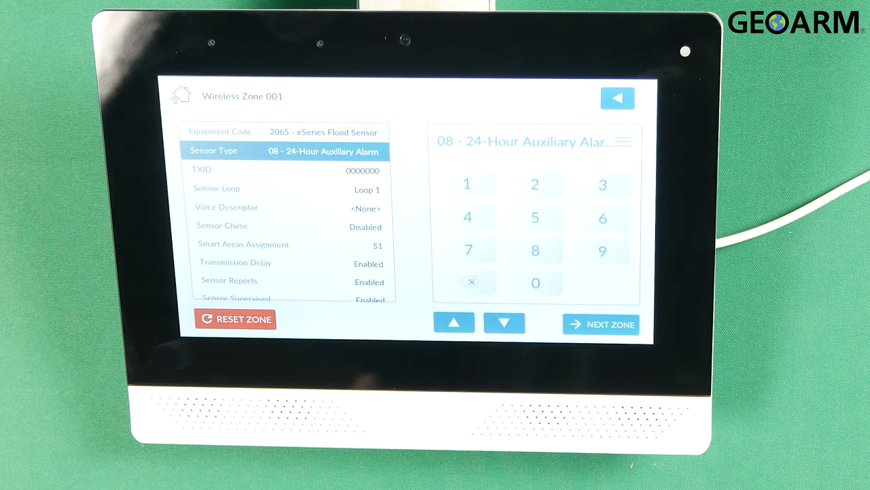
pyautogui.click(503, 323)
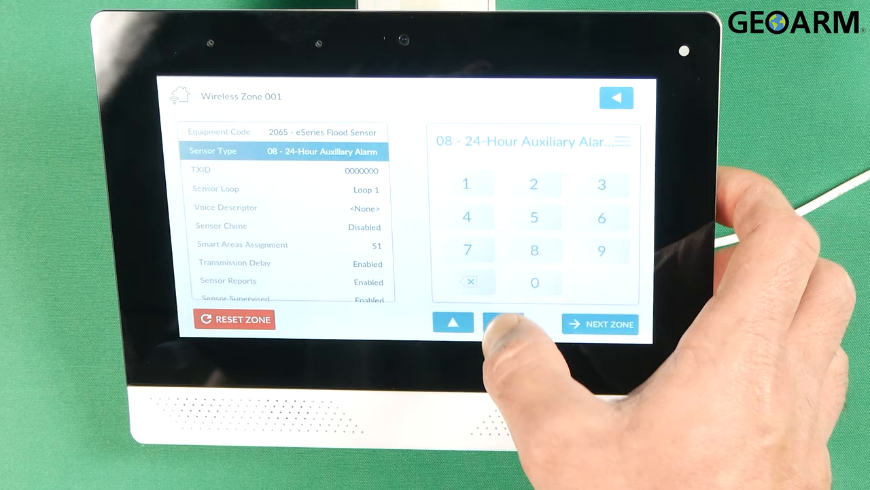
pyautogui.click(504, 323)
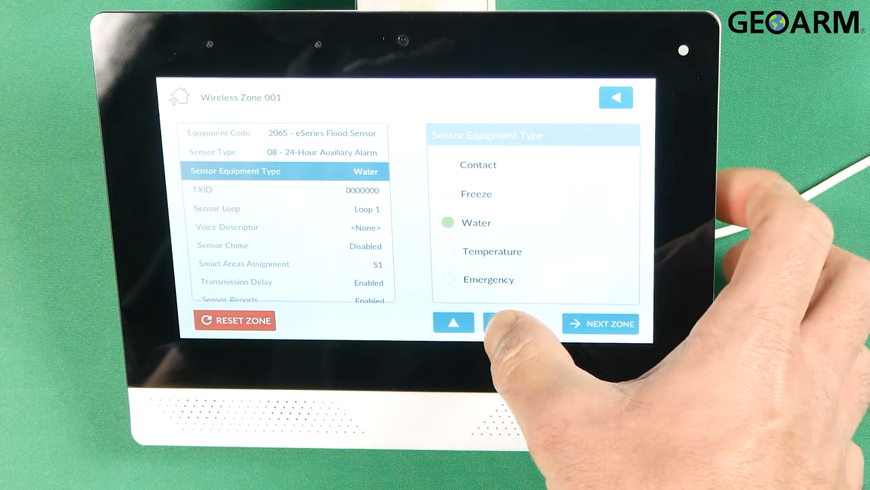
# Learn the flood sensor's transmitter and accept TXID 0333629 for Zone 001.
pyautogui.click(504, 323)
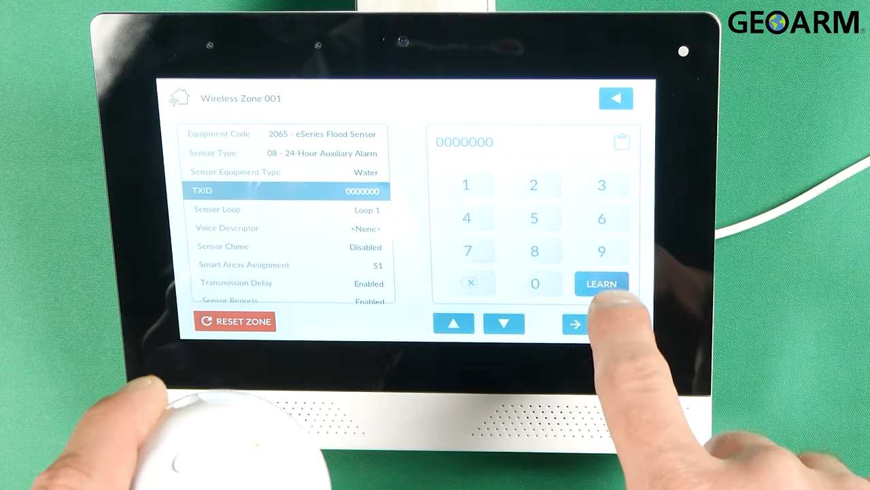
pyautogui.click(601, 283)
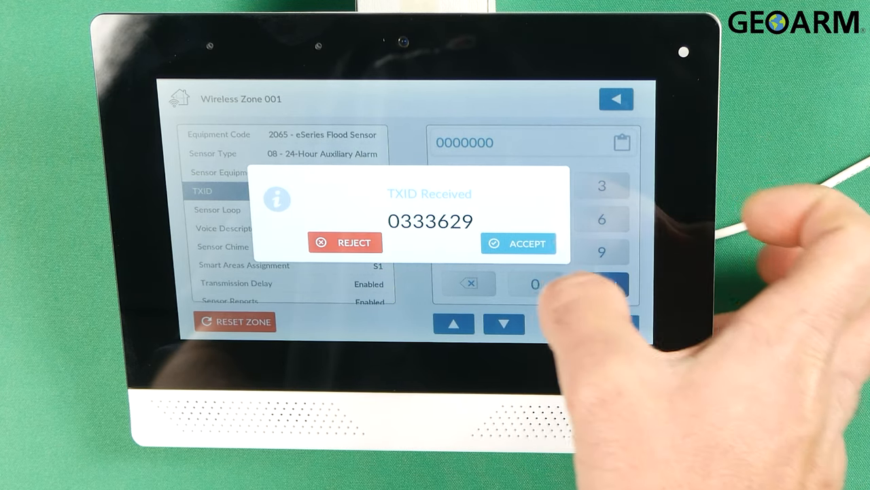
pyautogui.click(518, 243)
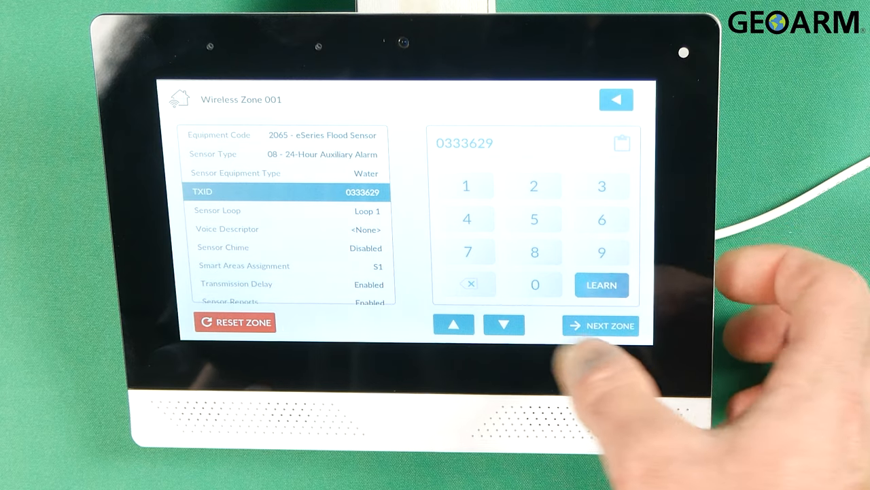
# Keep Sensor Loop 1 and set the zone's voice descriptor to 'Basement Flood'.
pyautogui.click(217, 210)
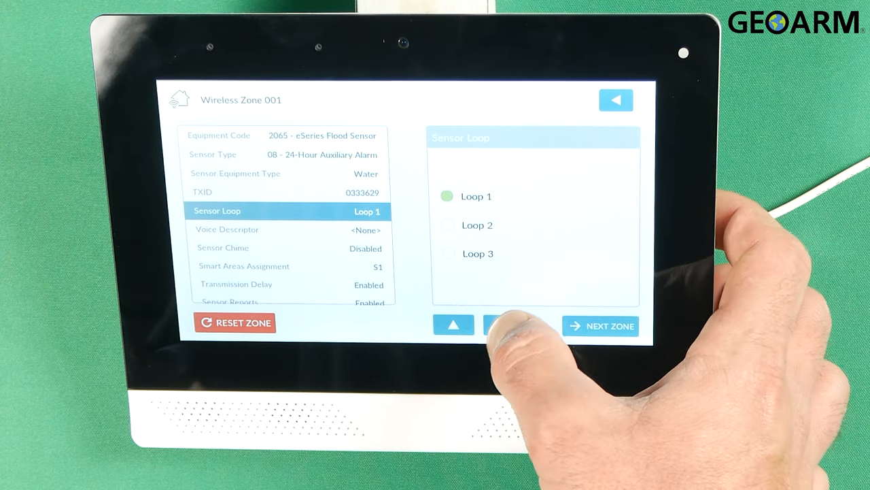
pyautogui.click(503, 325)
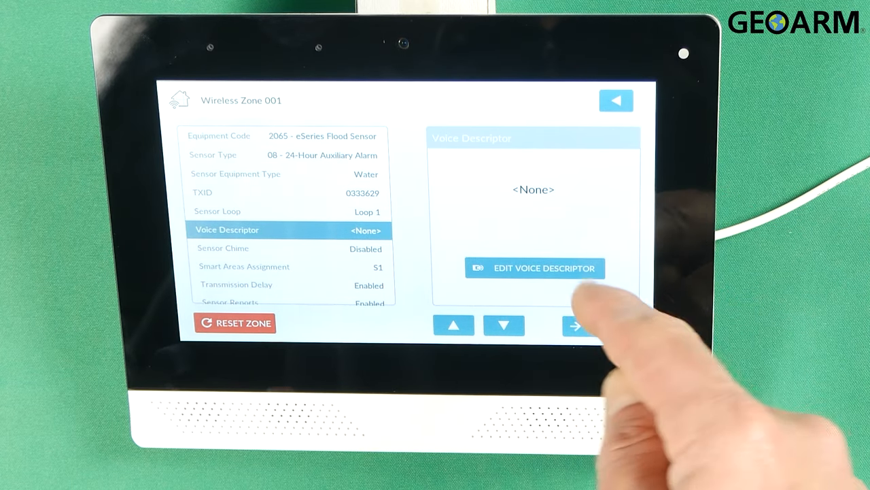
pyautogui.click(536, 268)
pyautogui.write('Basement Flo')
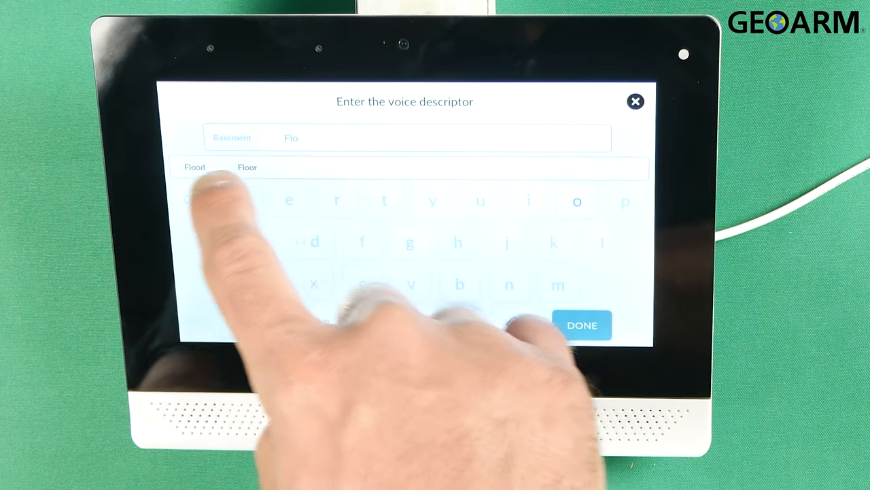
pyautogui.click(582, 325)
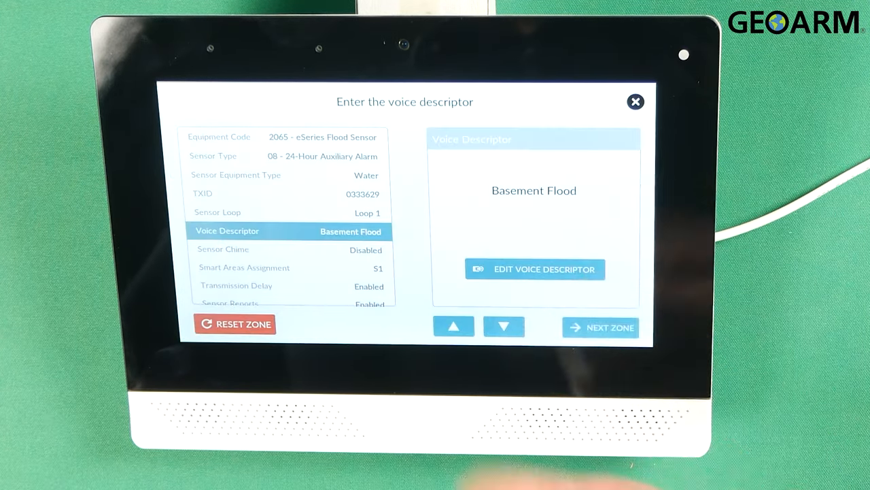
pyautogui.click(634, 102)
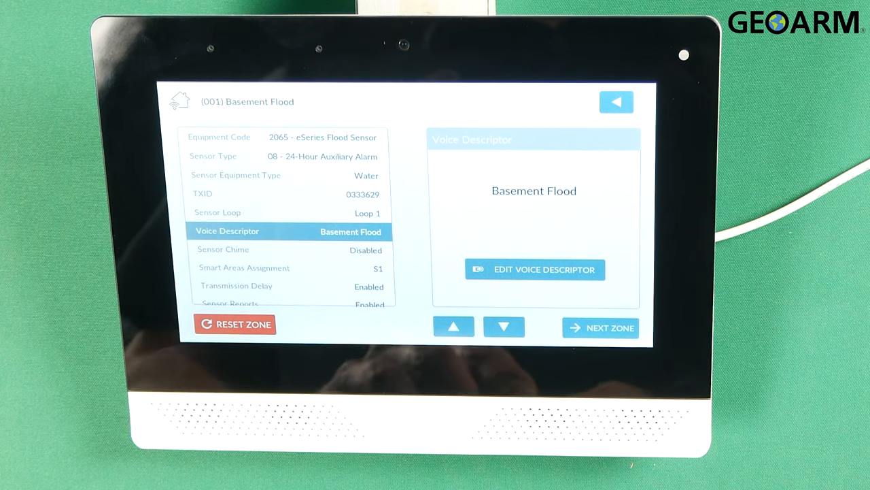
# Step through chime, Smart Area S1, disabled transmission delay, reports and supervision.
pyautogui.click(504, 326)
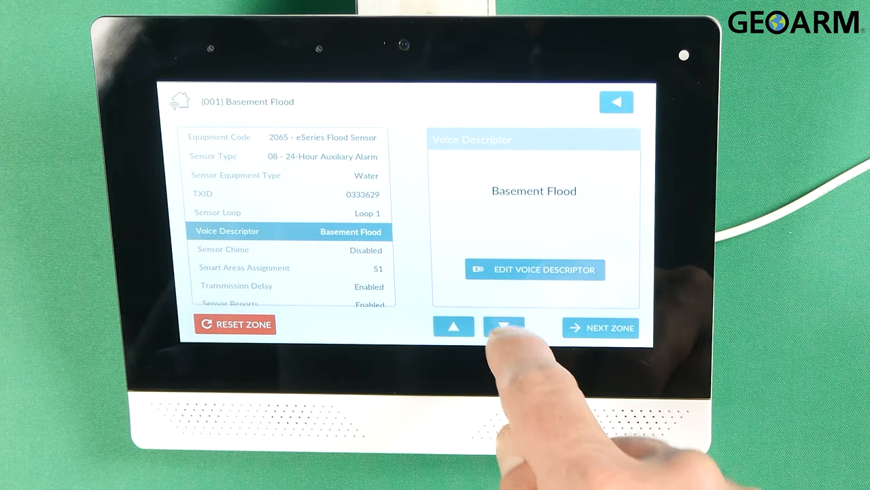
pyautogui.click(504, 326)
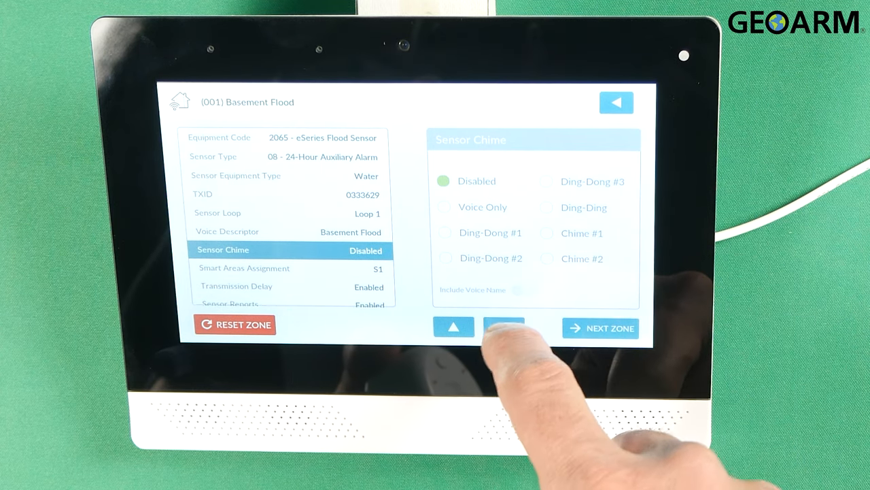
pyautogui.click(503, 327)
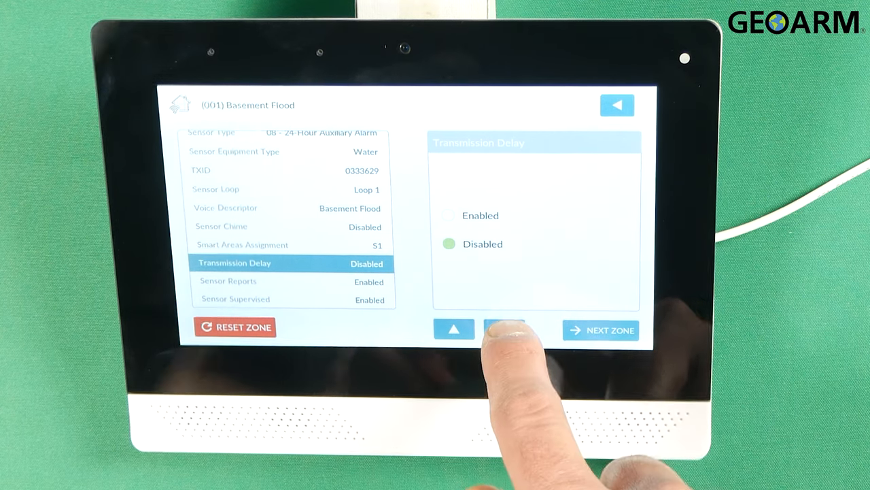
pyautogui.click(504, 329)
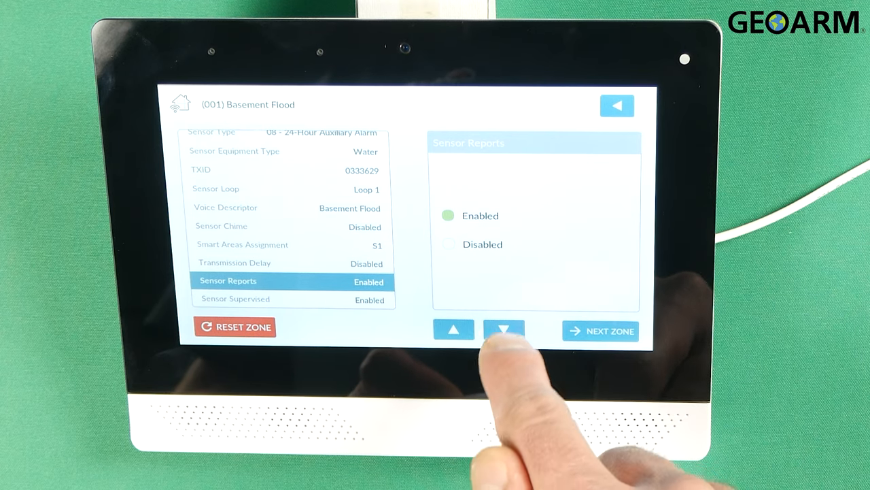
pyautogui.click(503, 329)
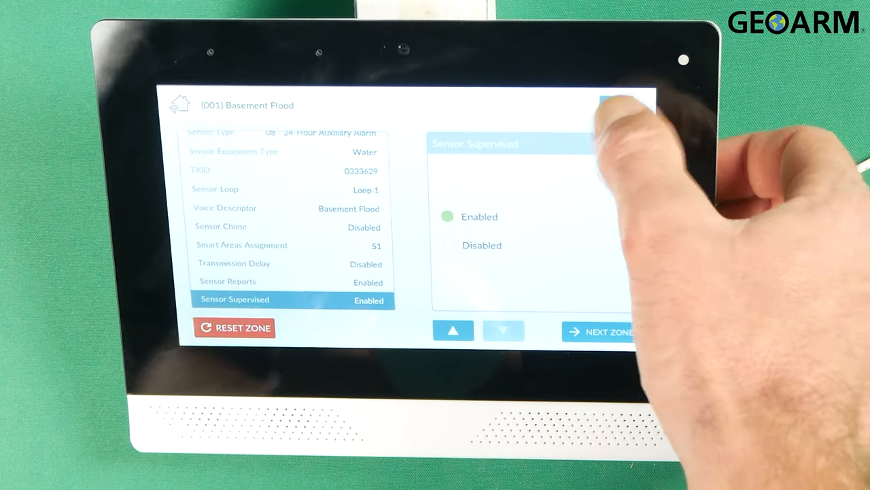
# Back out through Wireless Zones and Installer Toolbox to the Ready to Arm home screen.
pyautogui.click(613, 105)
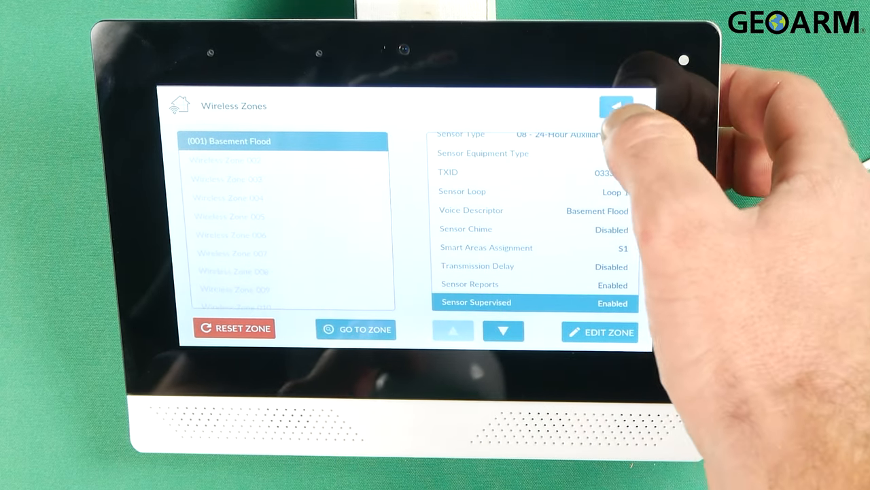
pyautogui.click(615, 107)
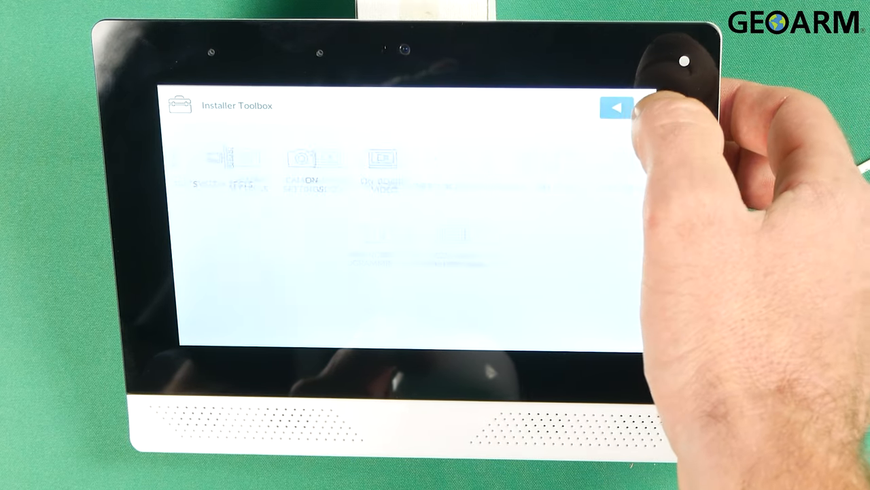
pyautogui.click(615, 107)
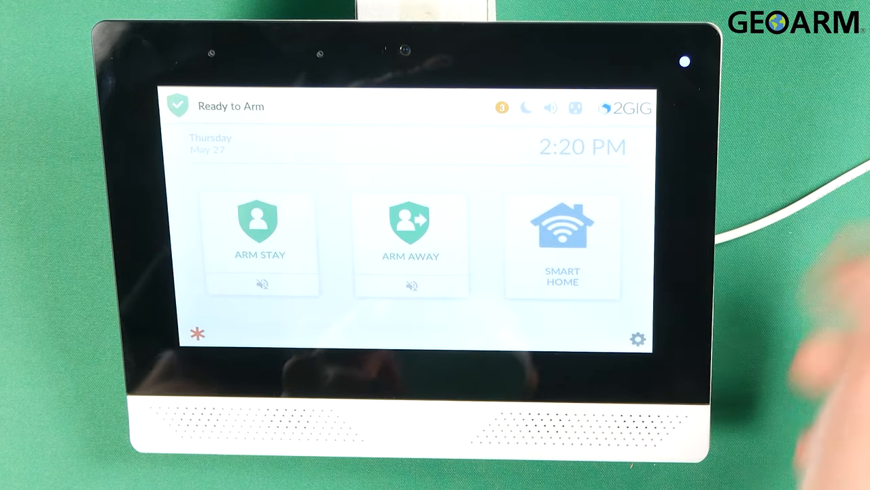